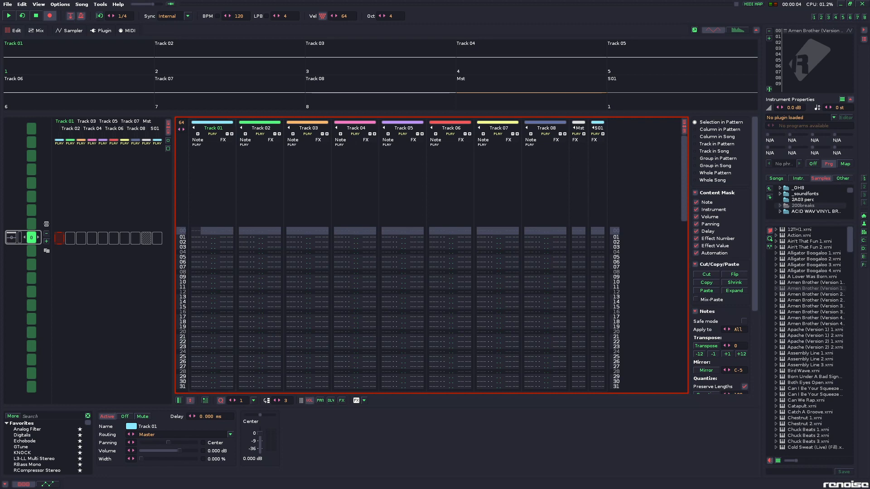
mouse_move(381, 358)
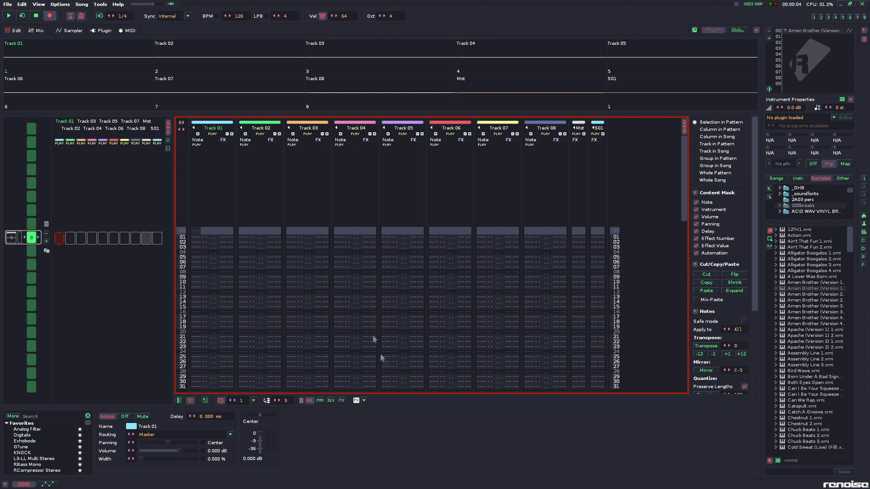
mouse_move(365, 3)
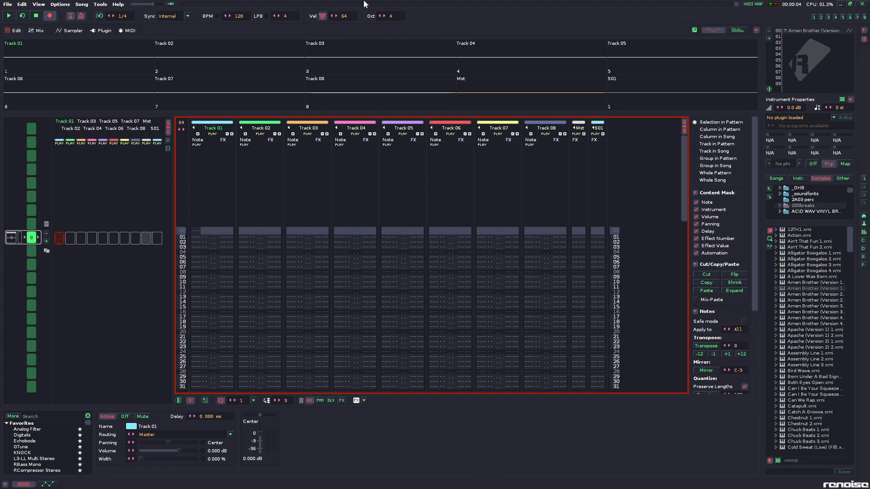
mouse_move(359, 6)
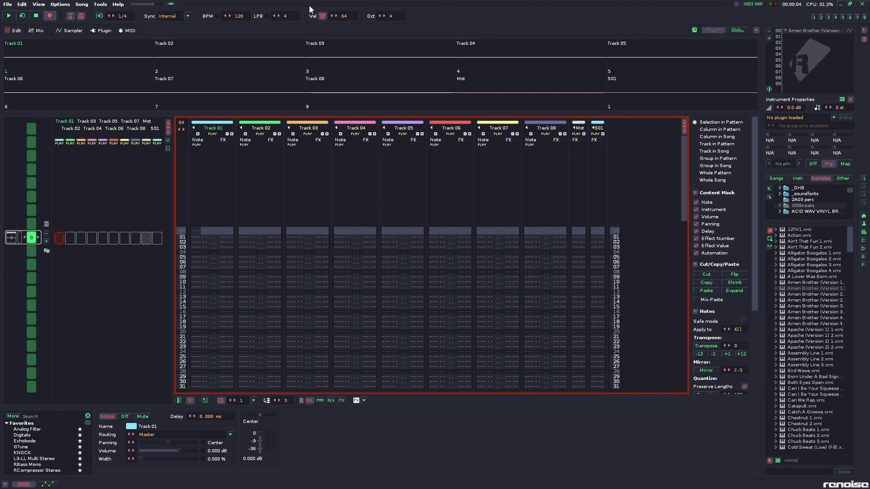
mouse_move(305, 7)
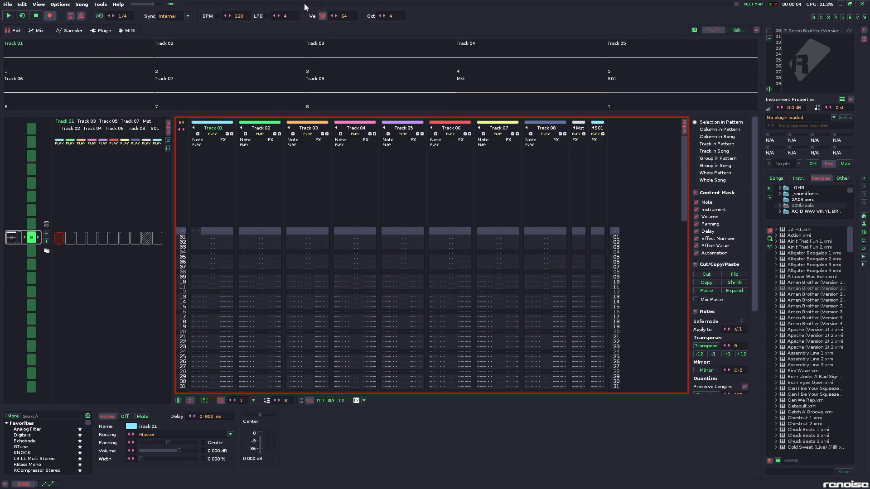
mouse_move(309, 8)
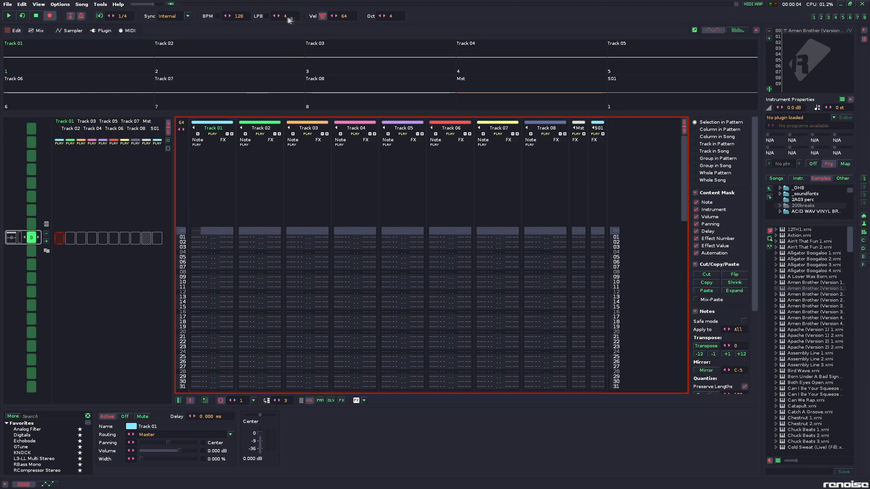
mouse_move(291, 20)
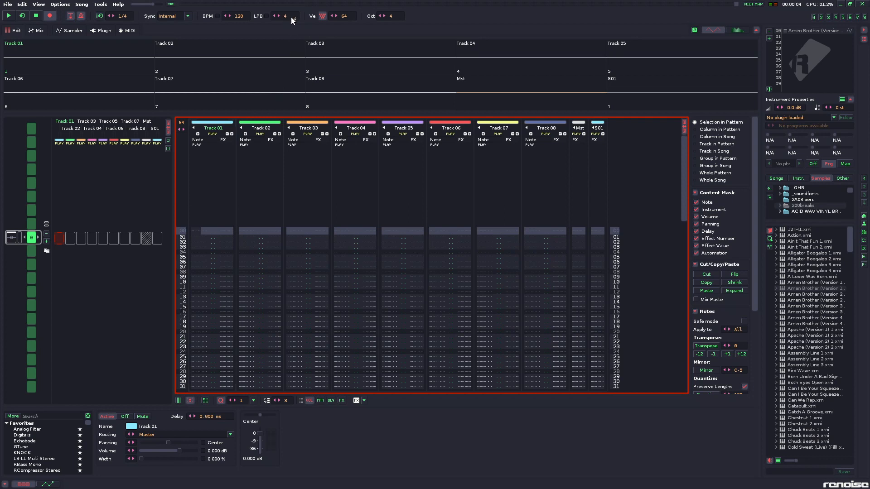
- Raise lines per beat from 4 to 6 with Track 01 cleared
left_click(196, 231)
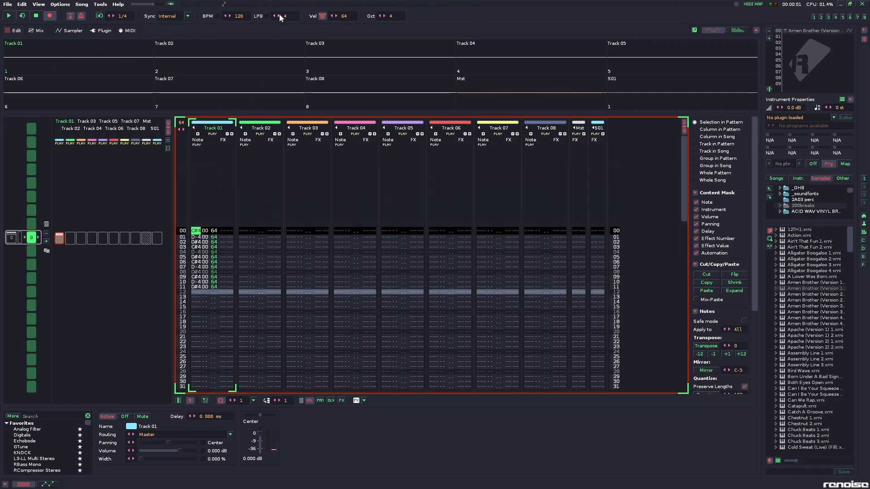
left_click(278, 15)
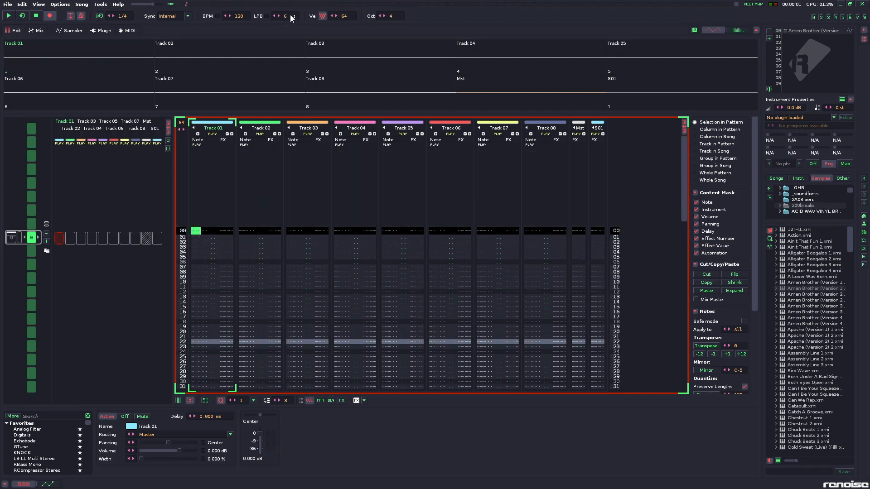
- Raise lines per beat to 12 and review the note run down Track 01
left_click(292, 16)
type("12")
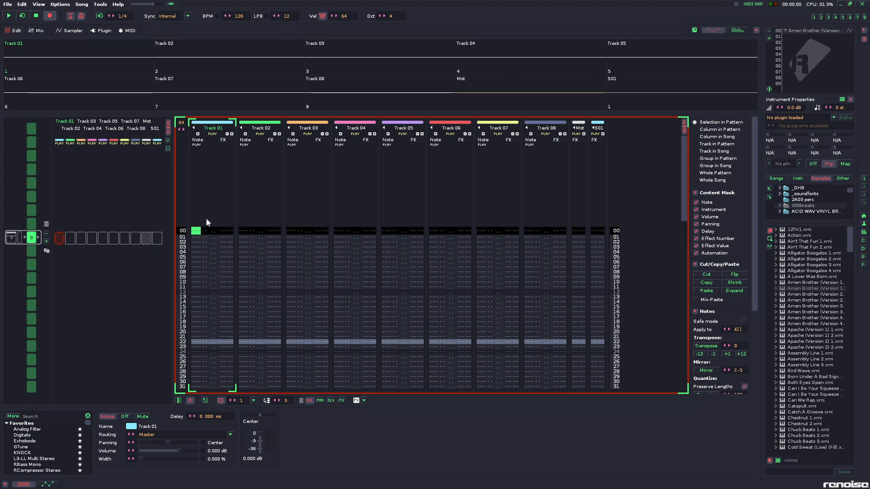
mouse_move(206, 259)
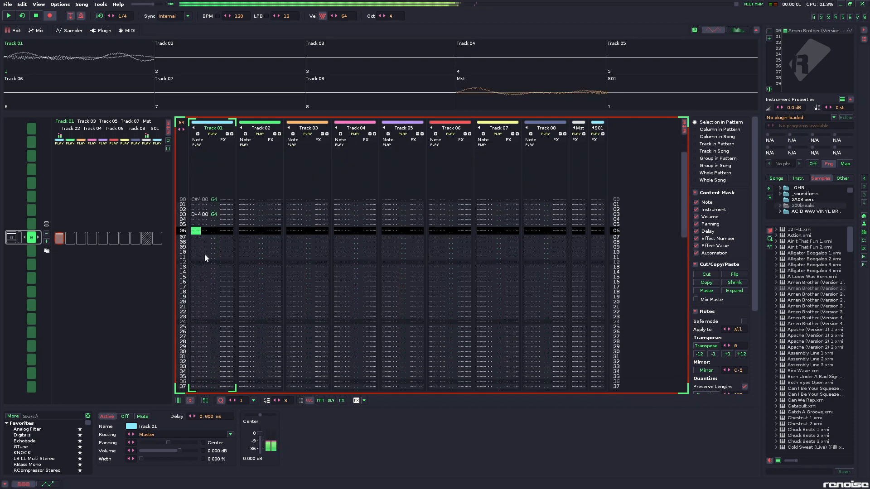
scroll("down", 3)
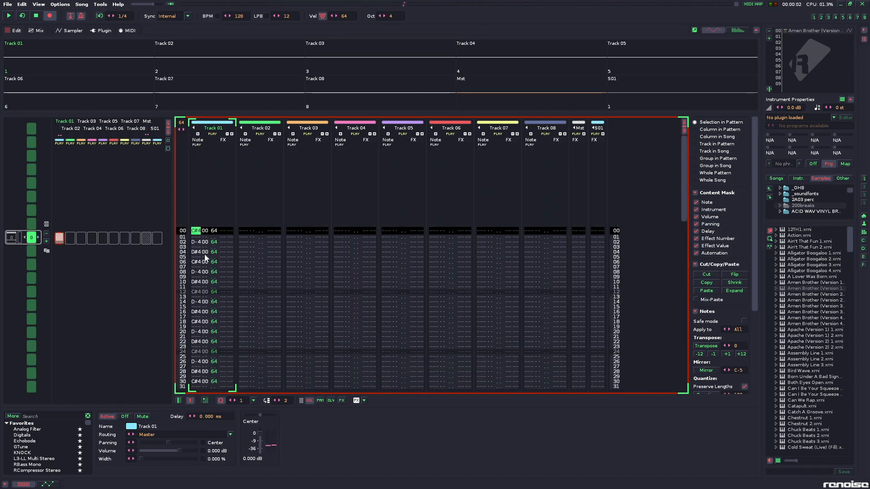
mouse_move(241, 189)
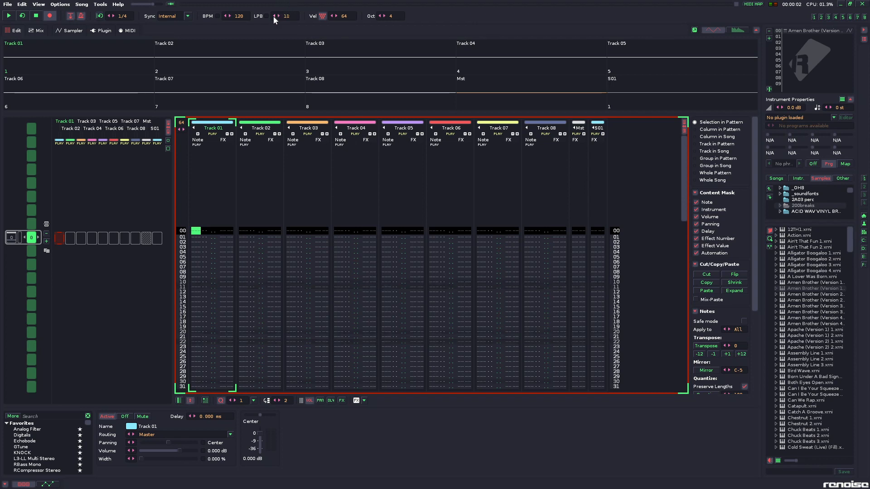
- Lower lines per beat to 8 and run Fractional Notes on Track 01's first row with a larger beat span
left_click(272, 19)
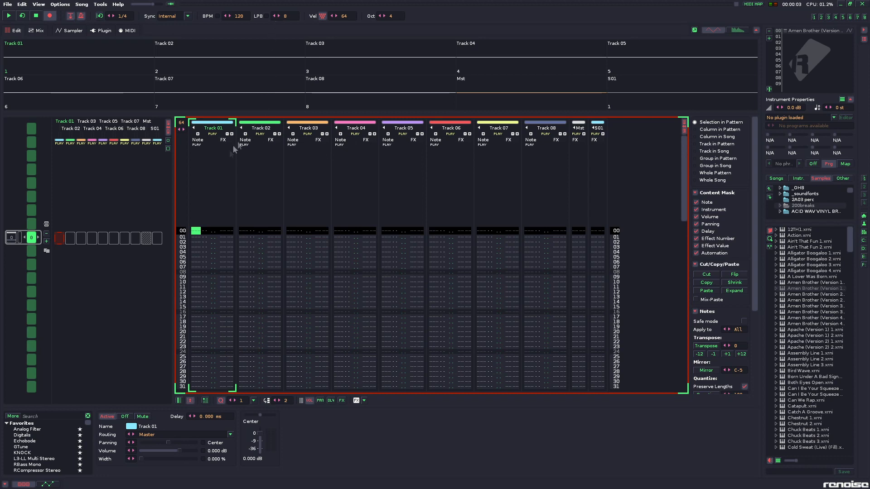
left_click(209, 231)
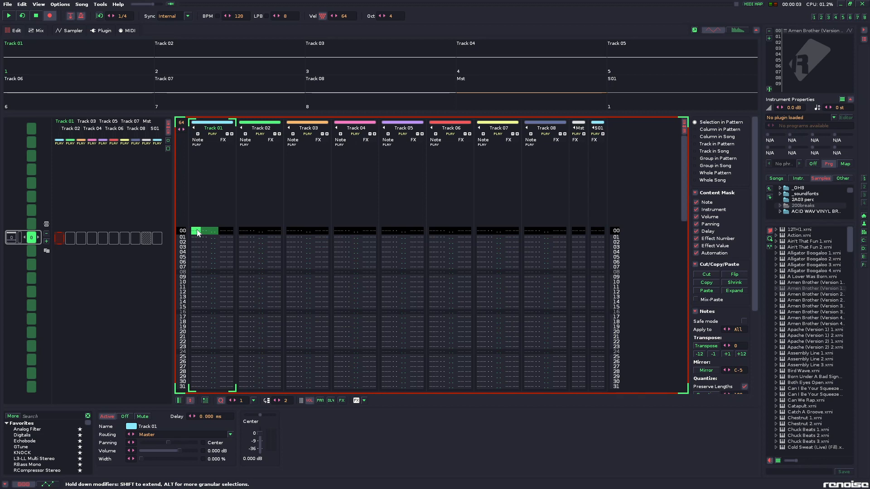
right_click(197, 231)
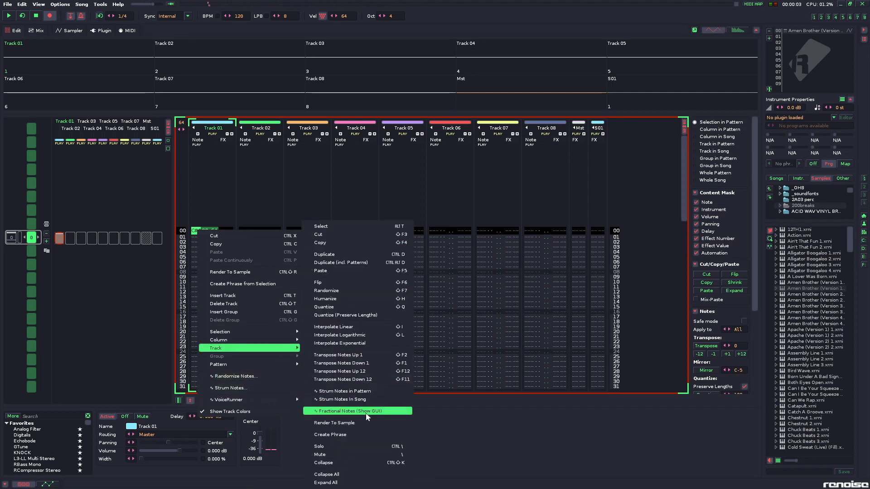
left_click(334, 412)
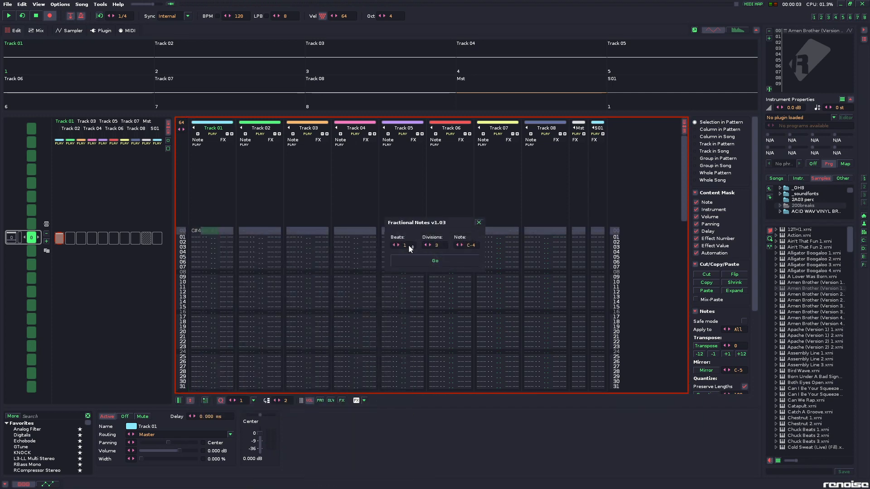
left_click(396, 245)
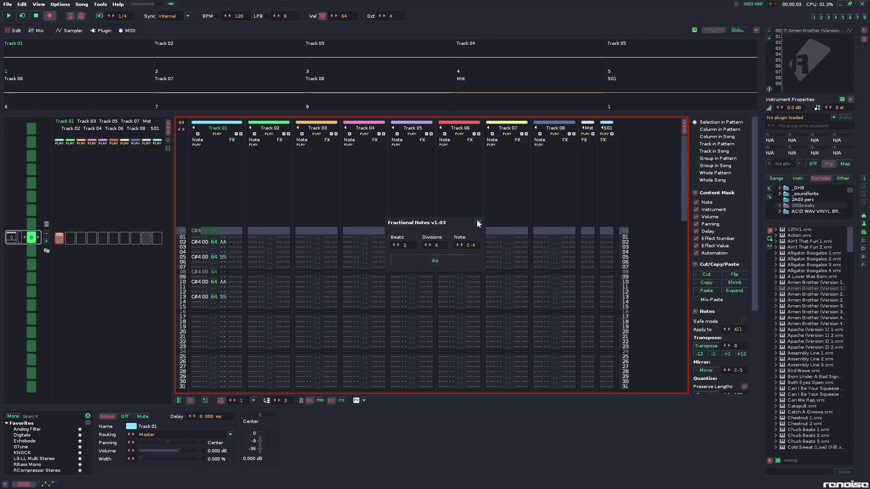
left_click(479, 223)
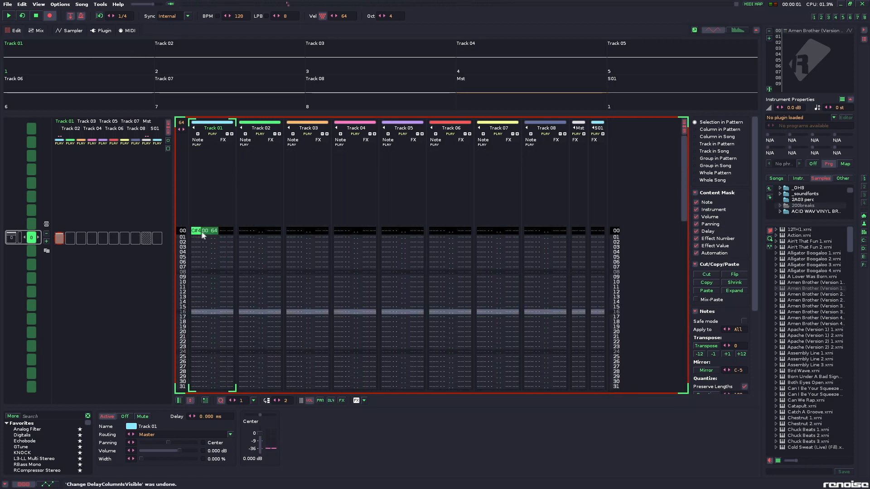
- Set the Fractional Notes run to 2 beats with 6 divisions on Track 01
right_click(202, 231)
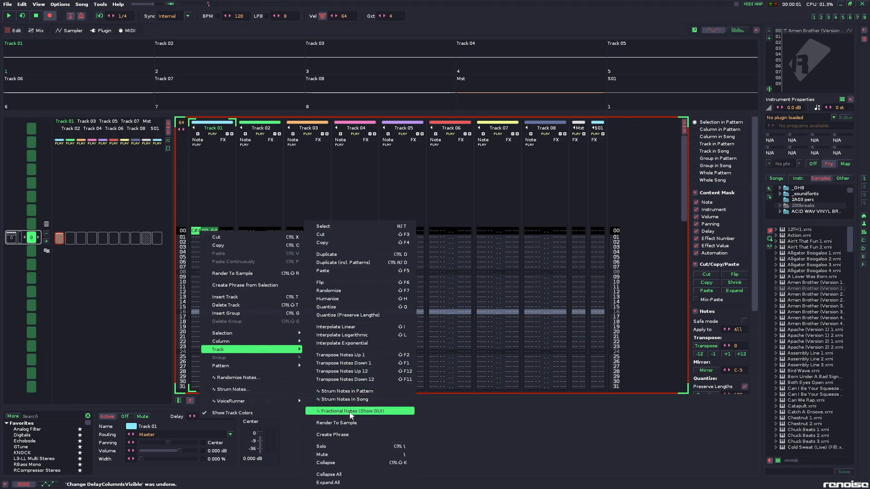
left_click(344, 411)
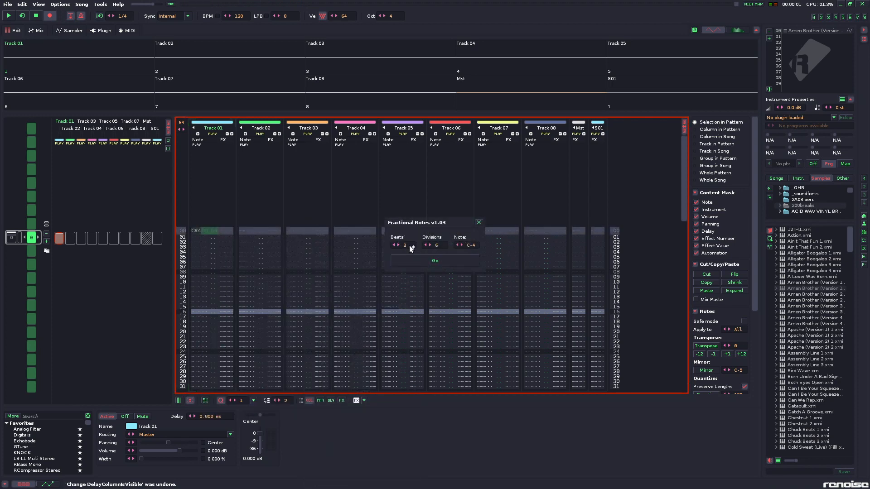
left_click(437, 246)
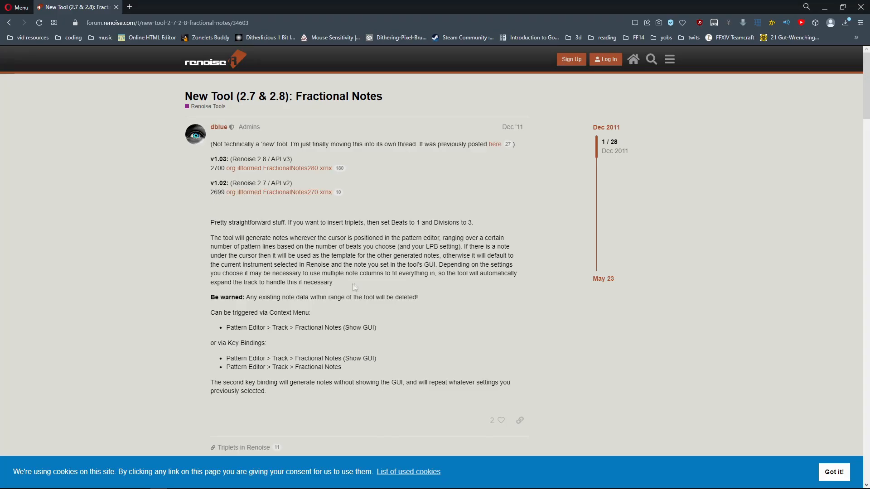
mouse_move(305, 97)
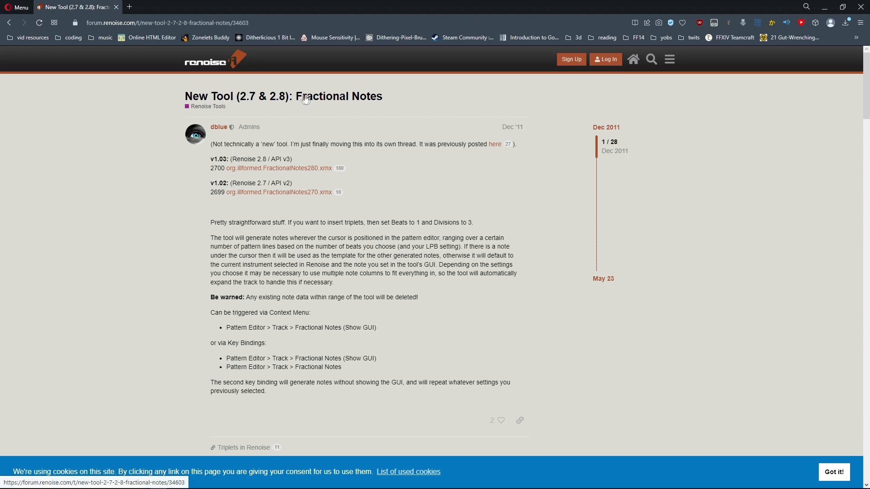
mouse_move(325, 132)
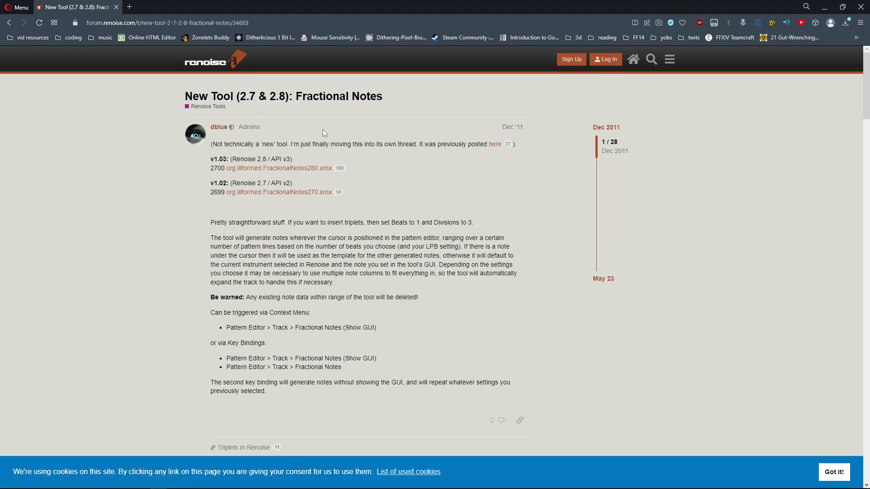
mouse_move(432, 137)
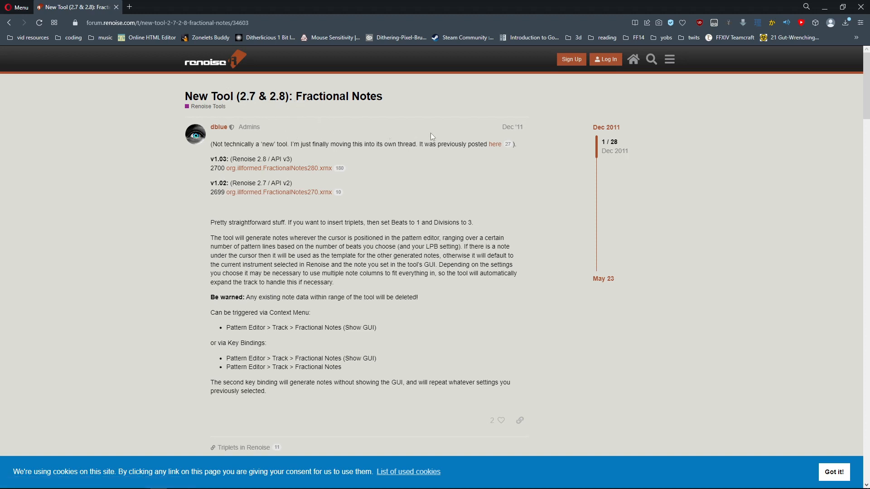
mouse_move(389, 152)
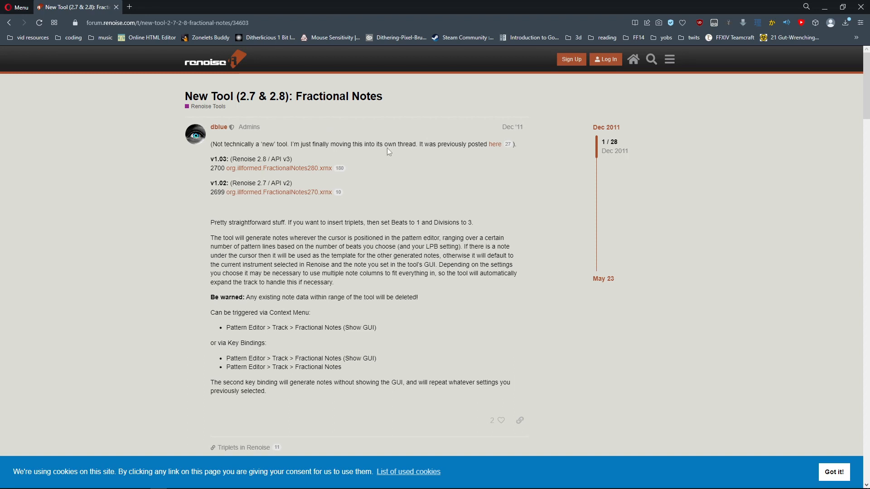
mouse_move(317, 172)
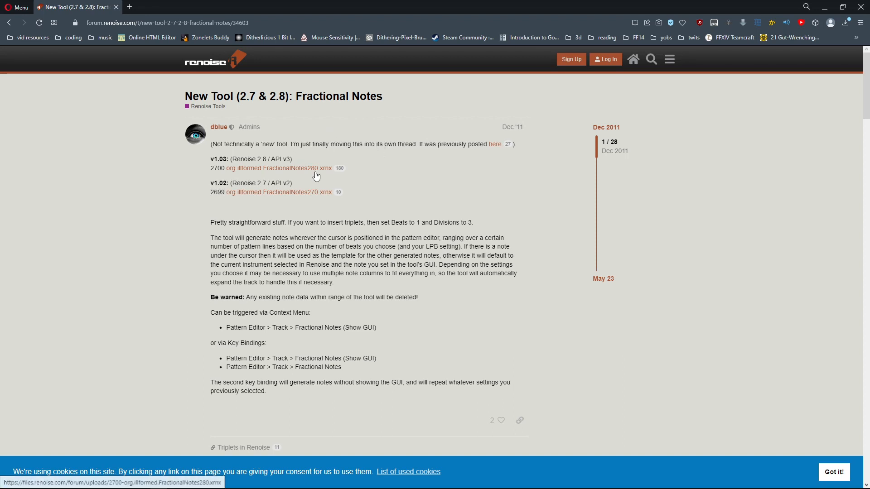
- Download org.illformed.FractionalNotes280 from the Fractional Notes forum thread
left_click(277, 169)
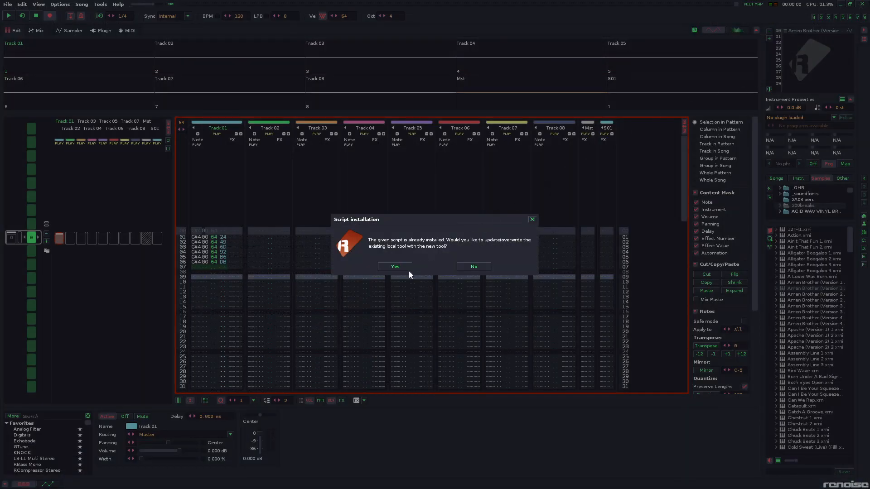
mouse_move(420, 230)
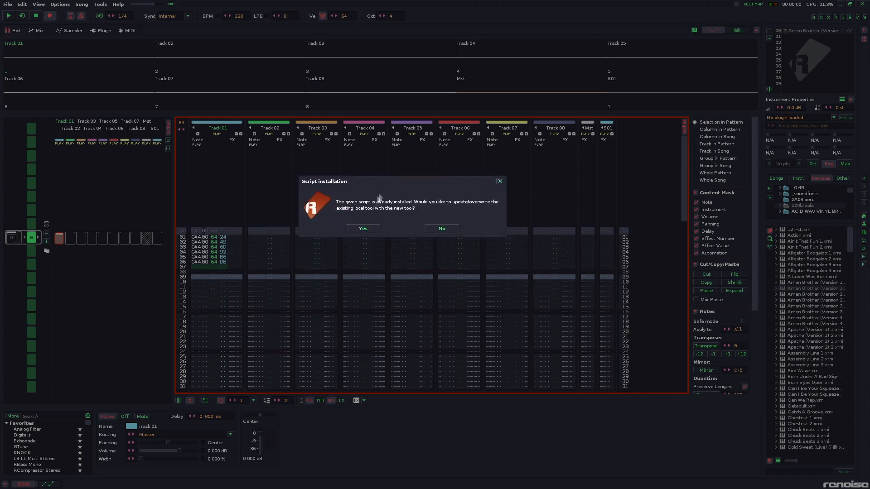
- Overwrite the installed Fractional Notes tool and confirm the auto-upgrade and installation notices
left_click(363, 228)
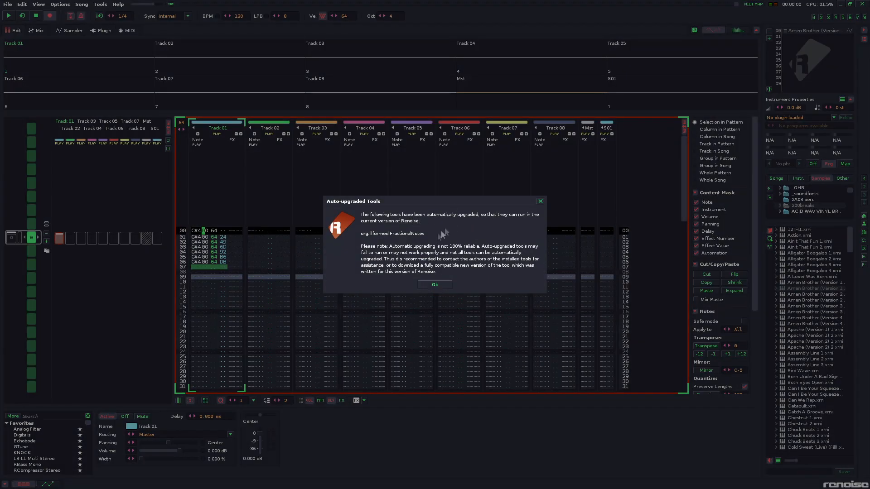
mouse_move(419, 272)
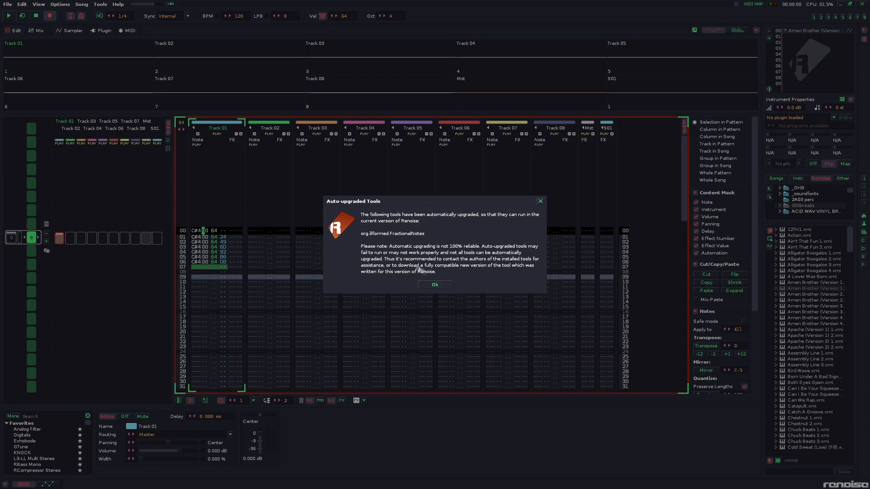
mouse_move(530, 246)
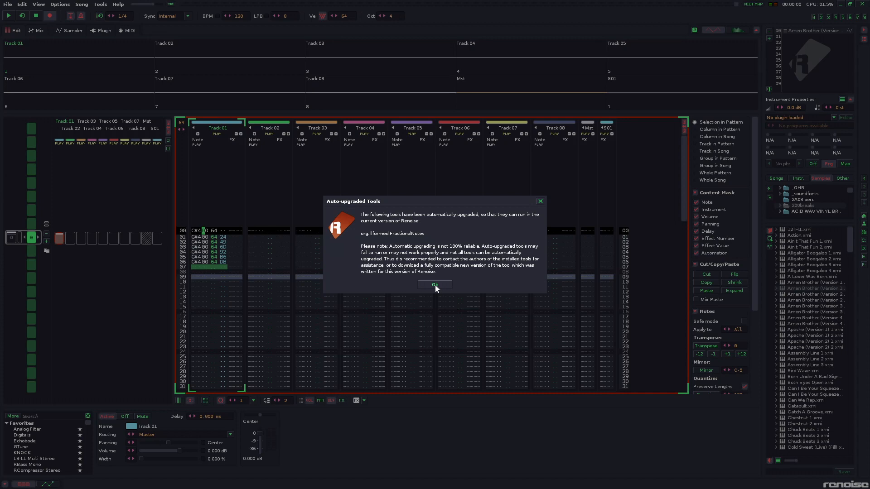
left_click(434, 285)
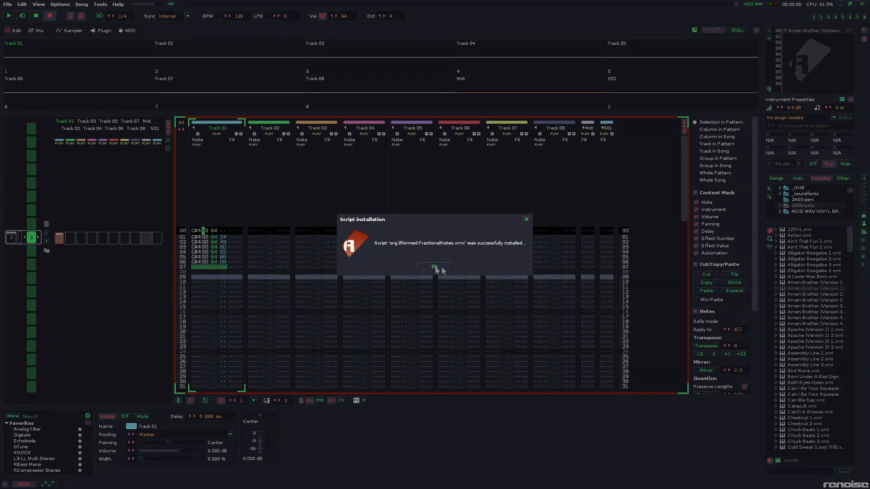
left_click(434, 268)
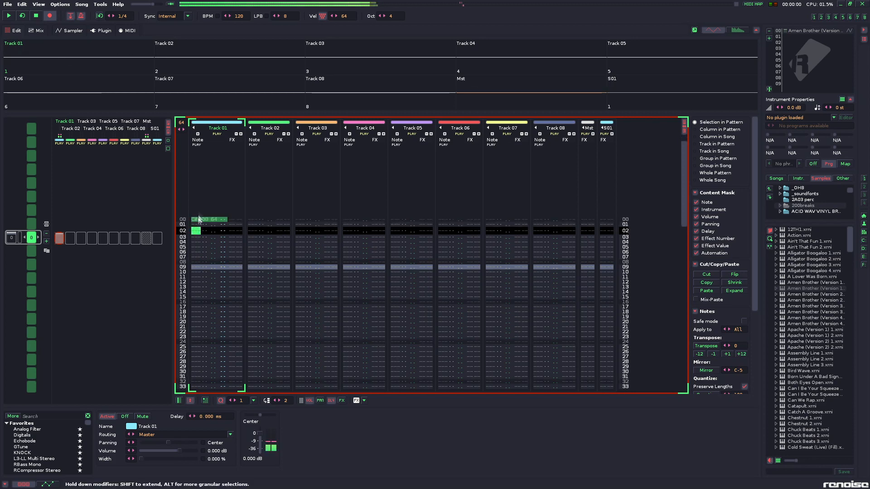
- Generate a seven-division C#-4 run over 2 beats in Track 01 with Fractional Notes
right_click(209, 228)
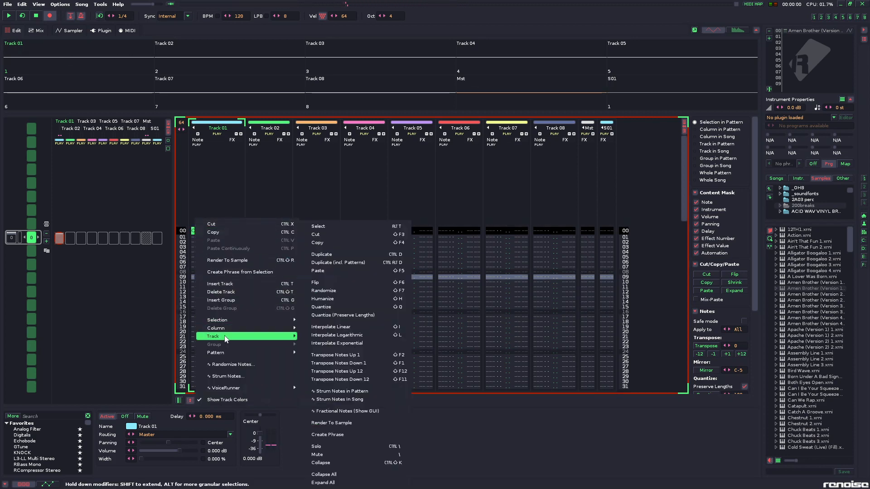
mouse_move(355, 411)
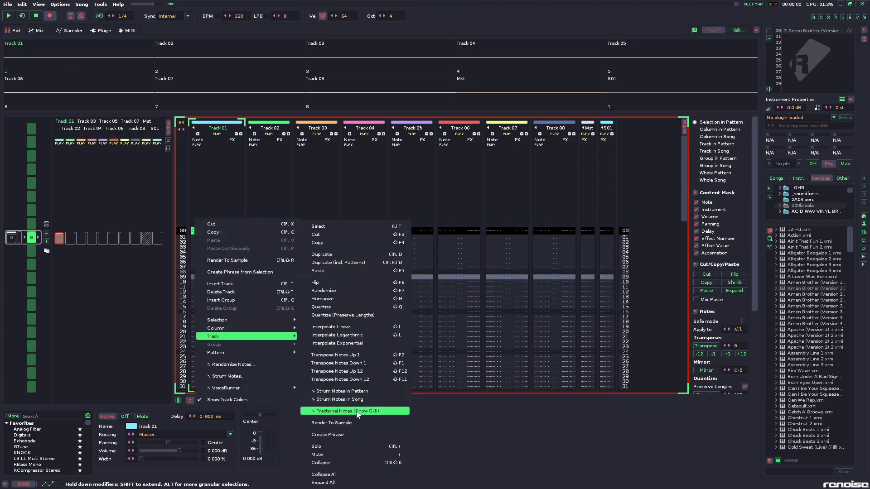
left_click(337, 411)
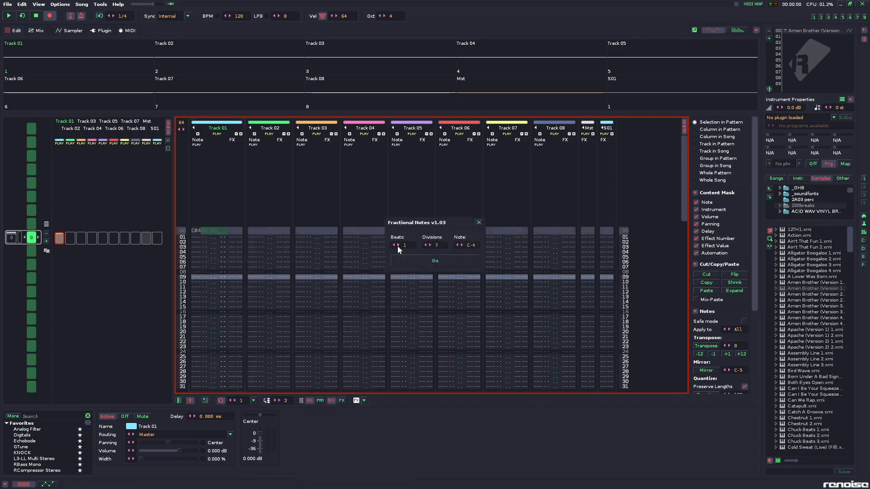
left_click(400, 245)
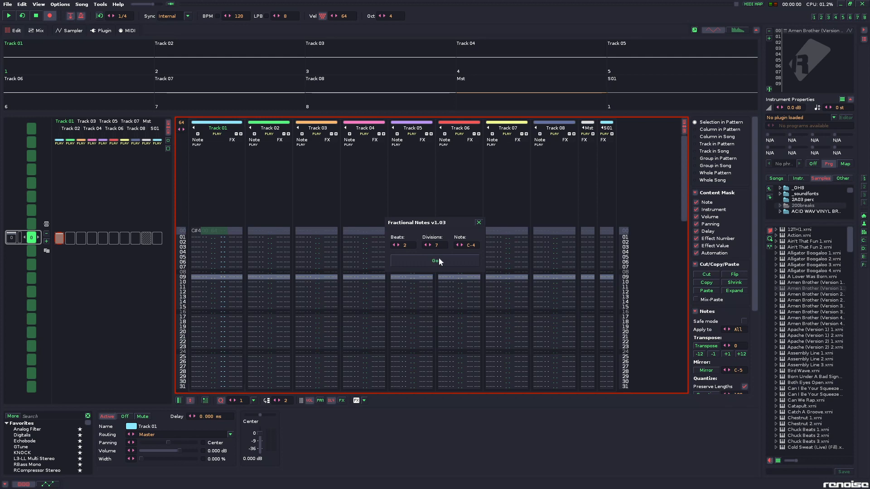
left_click(436, 261)
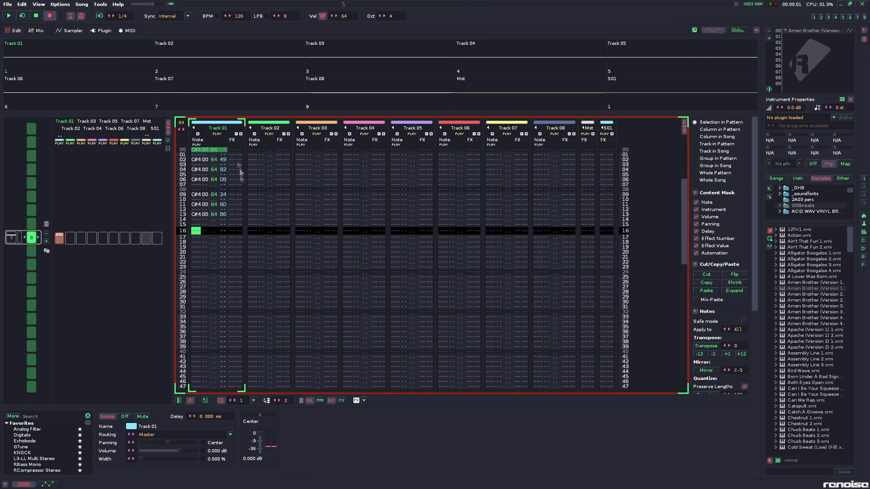
mouse_move(421, 173)
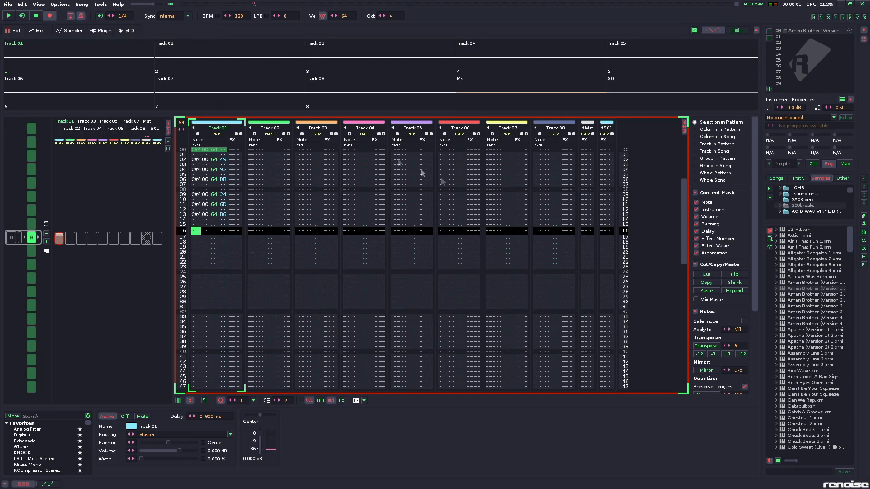